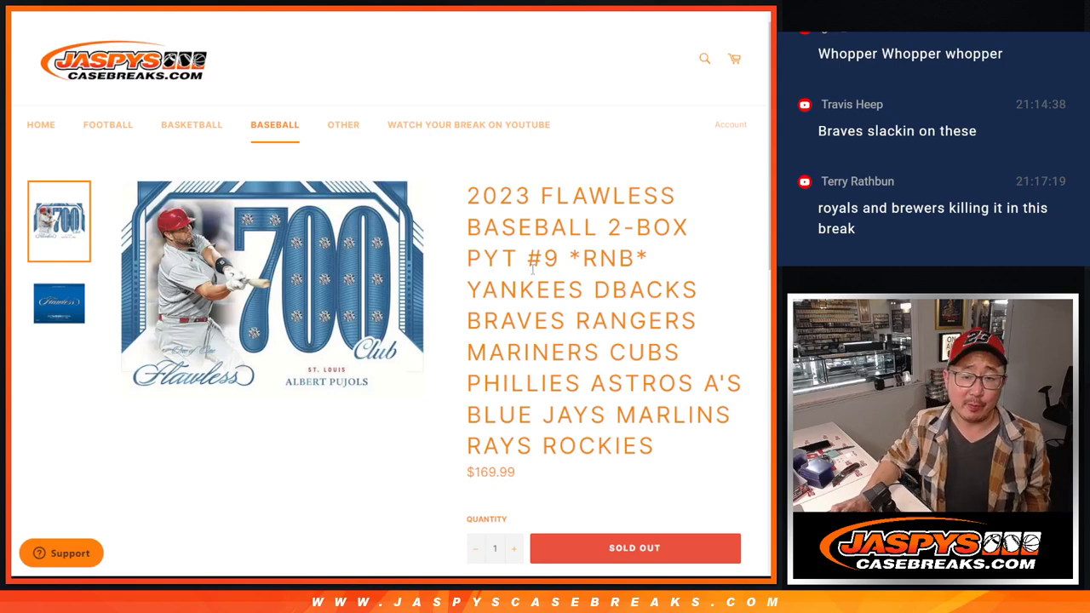
Highlight the team names in the Flawless Baseball PYT #9 listing and scroll through it
double_click(607, 258)
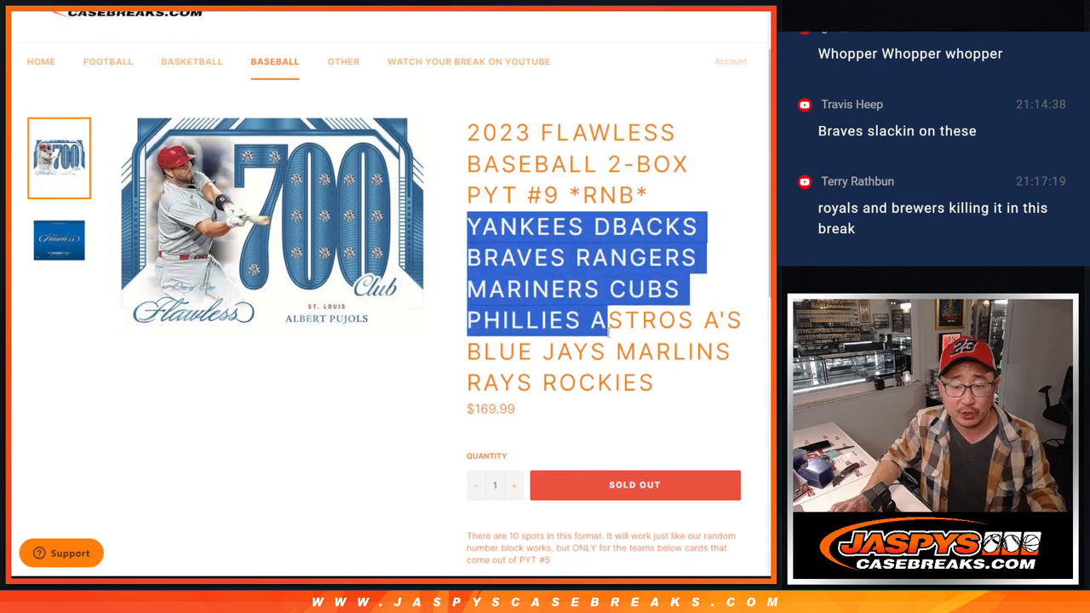
scroll(down, 3)
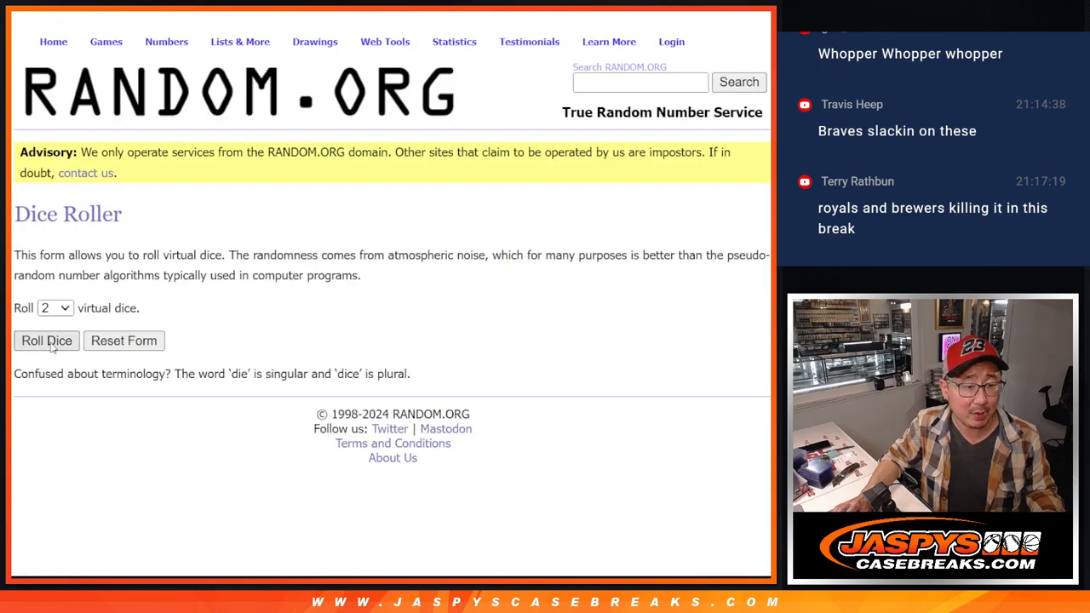
Roll two dice, shuffle the ten buyer names repeatedly, and select the final order
click(46, 341)
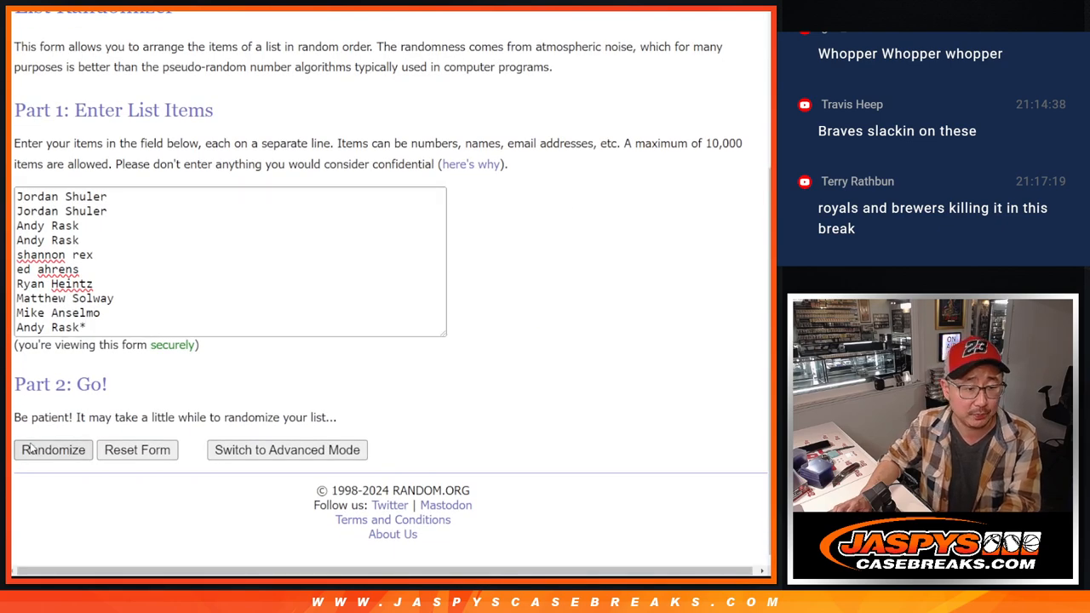
click(53, 450)
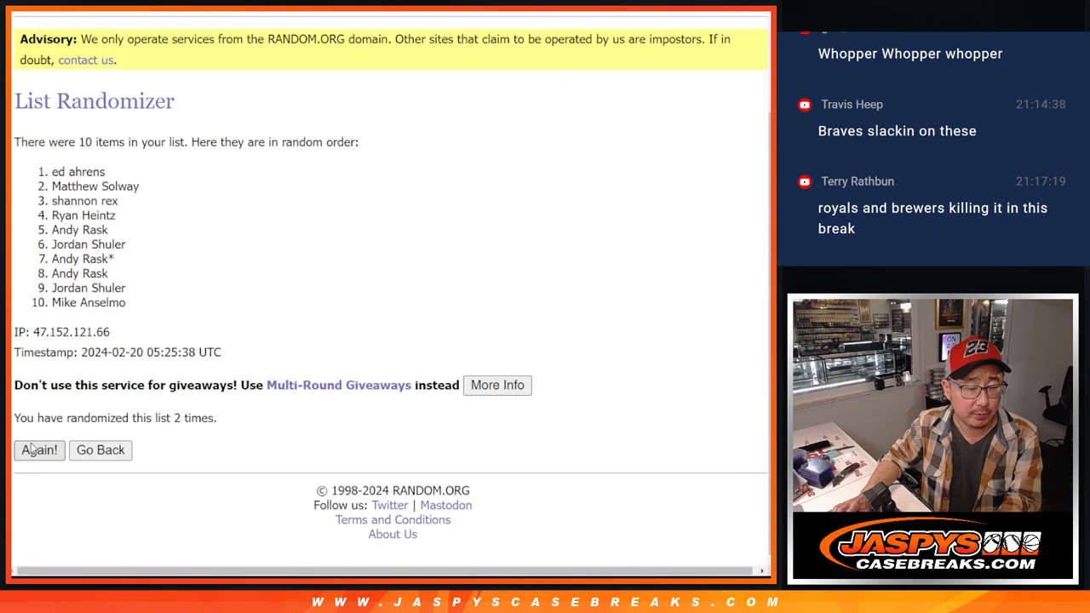
click(39, 450)
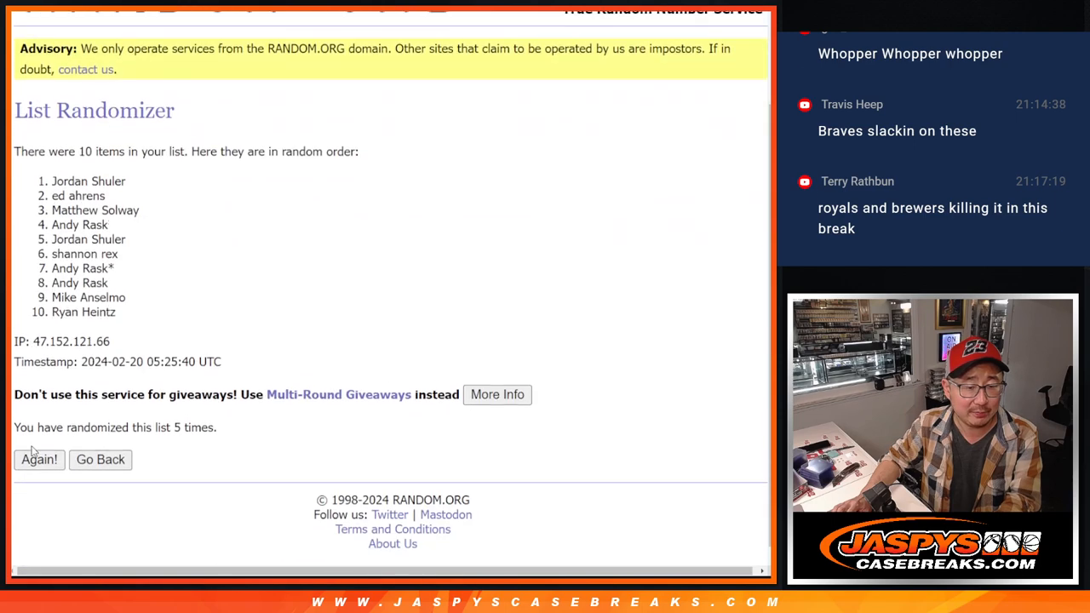
click(39, 460)
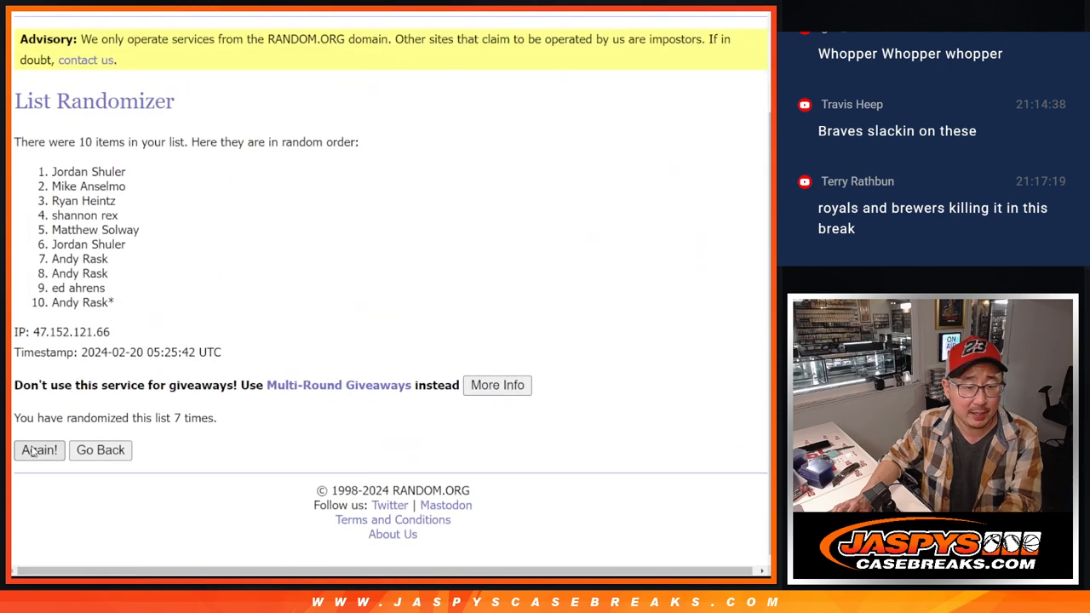
click(40, 449)
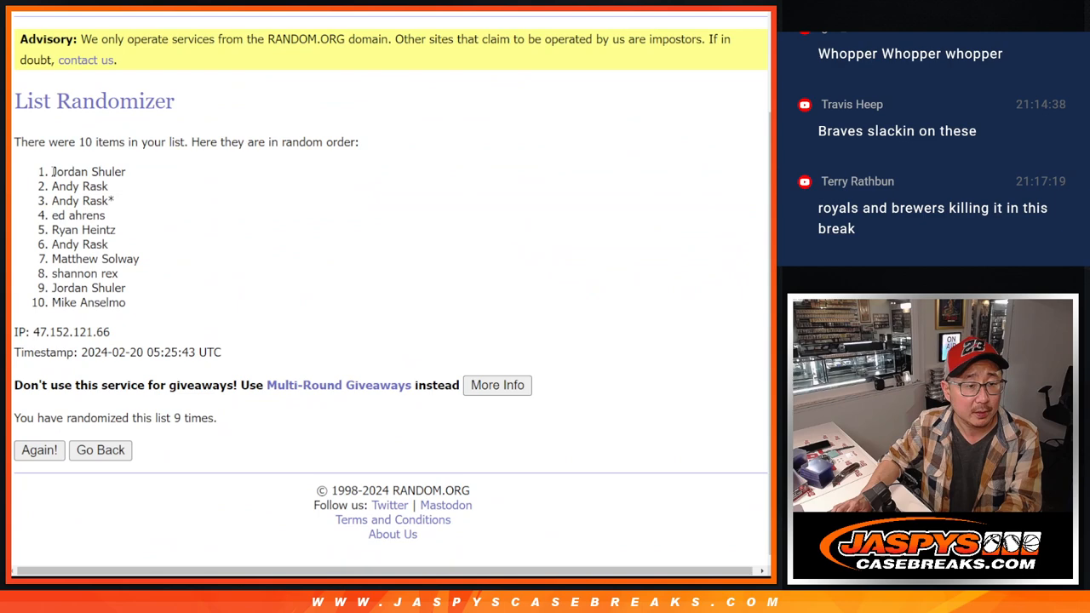
drag(53, 172, 128, 302)
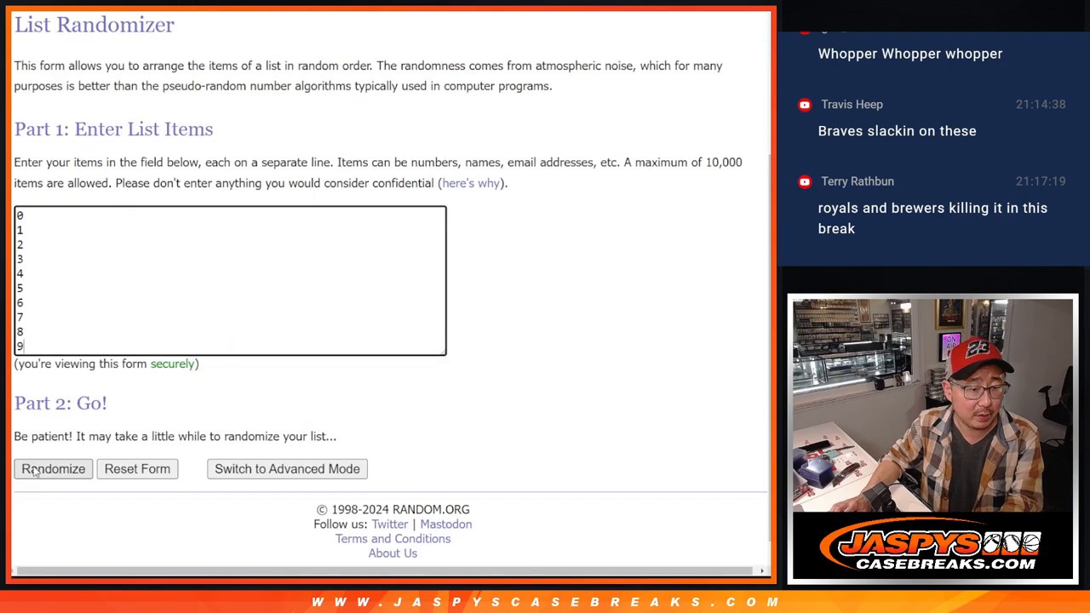
Randomize the 0–9 number list, then shuffle it again
click(52, 469)
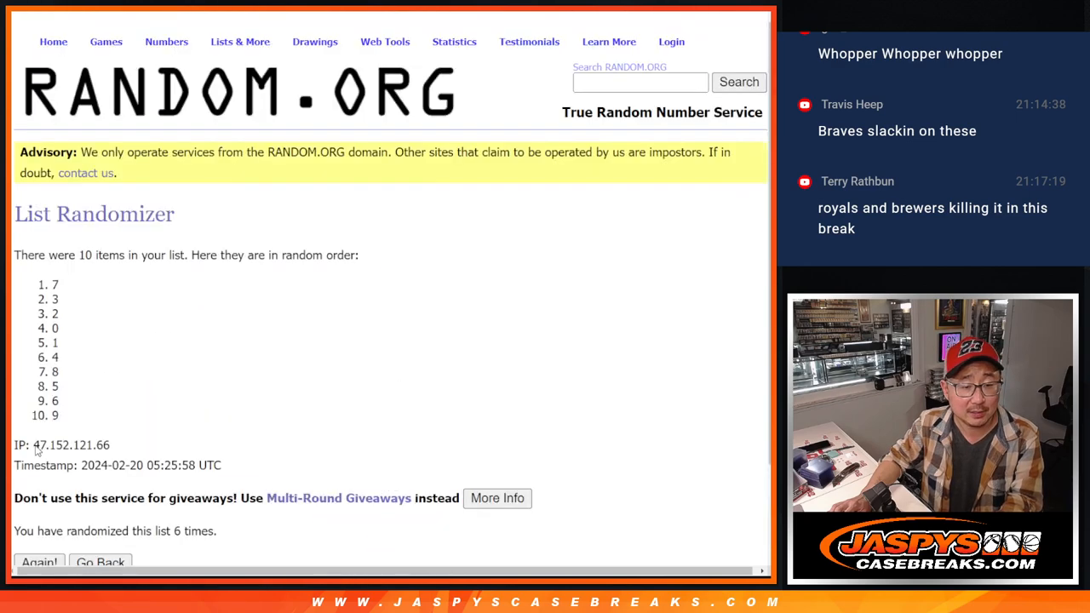
click(38, 562)
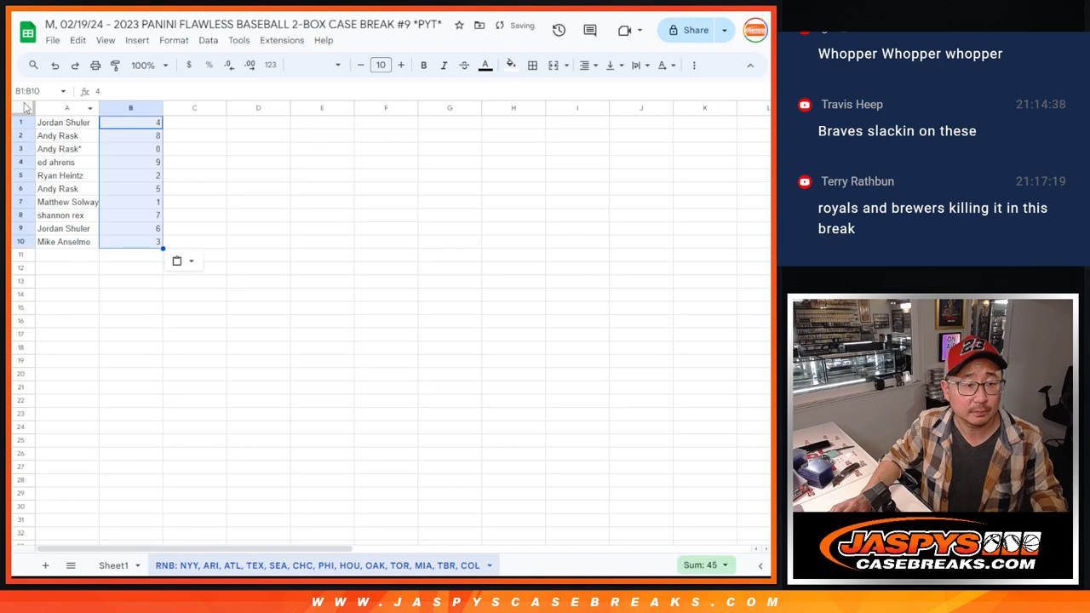
Select all cells of the name-number table and apply the Lusitana font
click(314, 65)
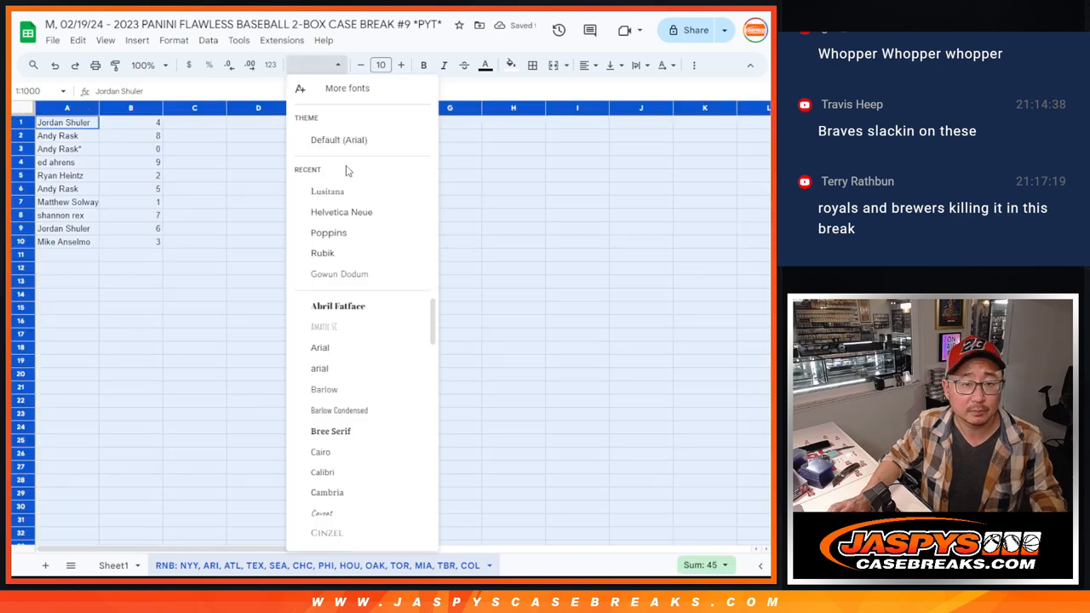
click(328, 191)
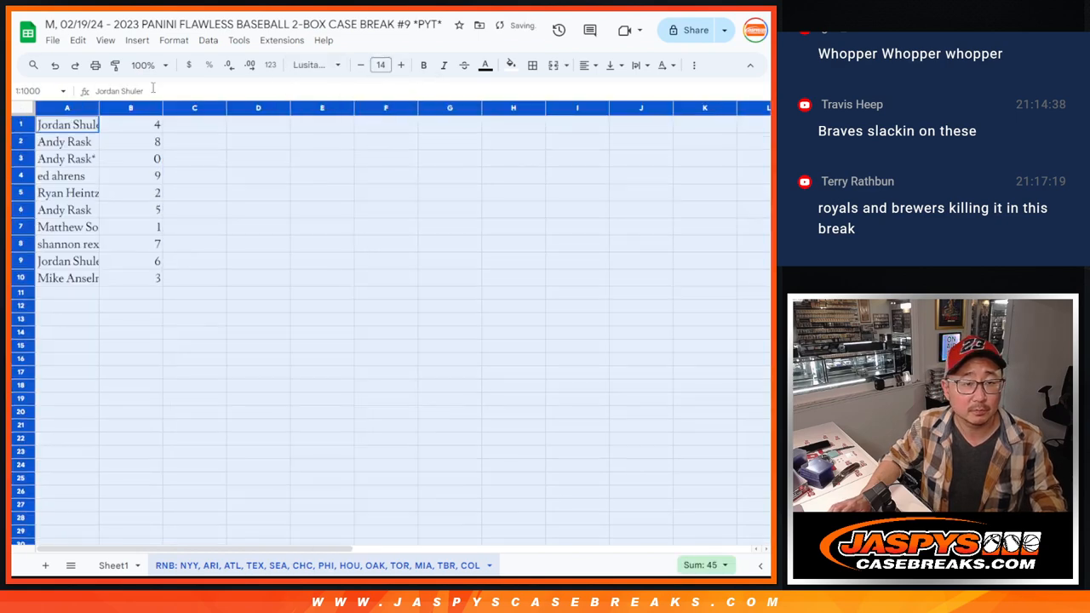
click(149, 64)
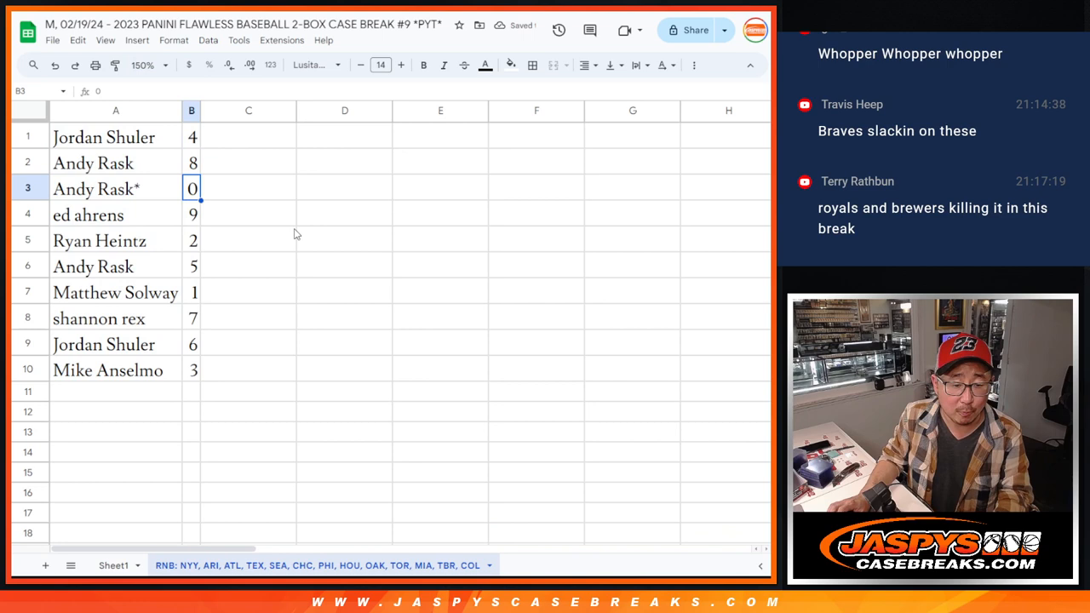
mouse_move(184, 222)
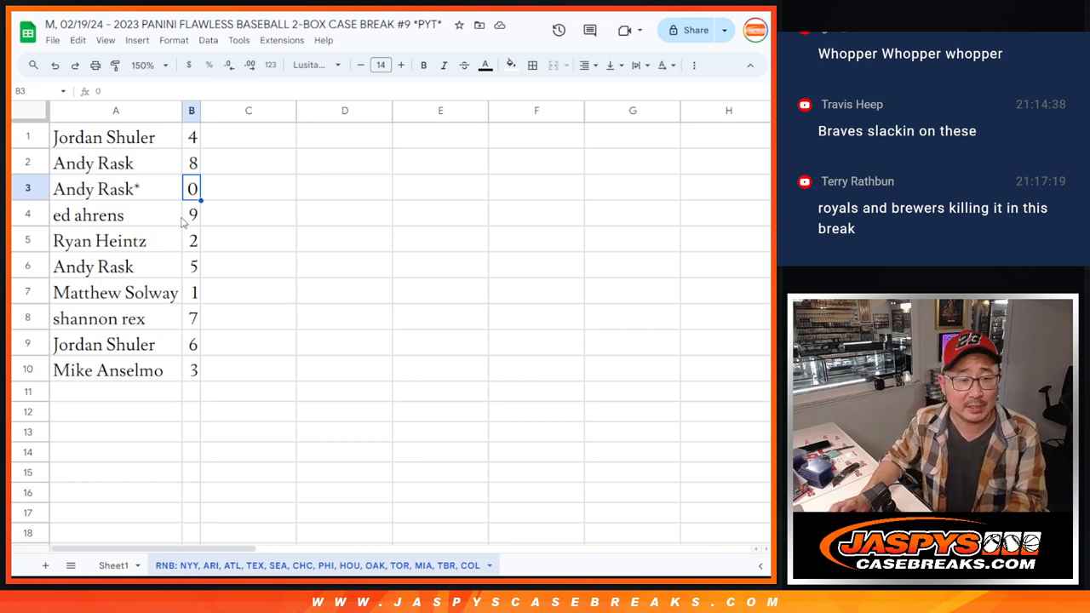
mouse_move(226, 212)
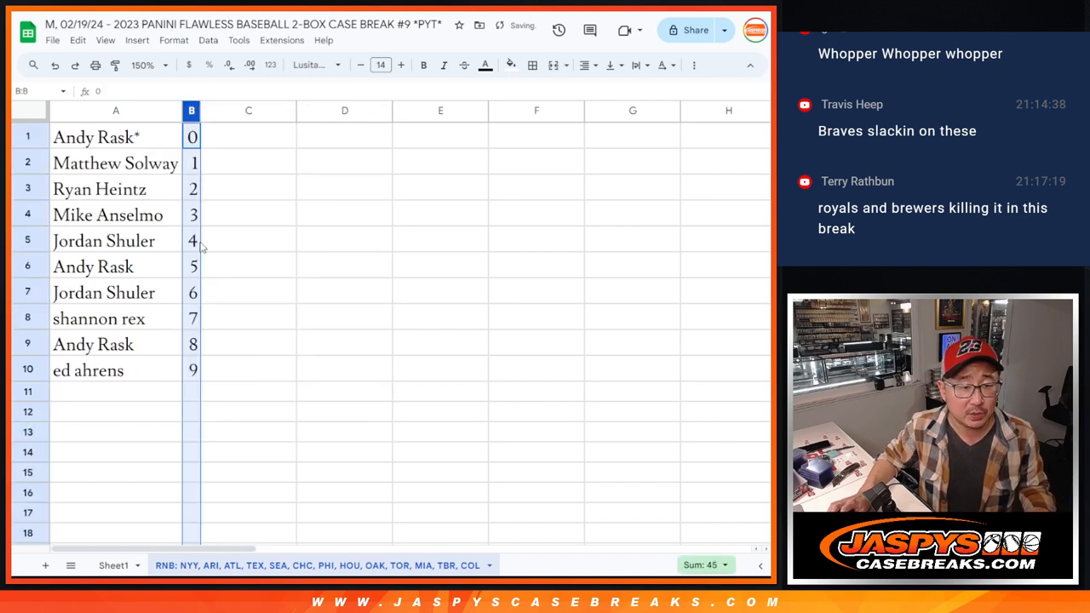
Format the sorted name table and select names A1:A10 to copy
click(533, 65)
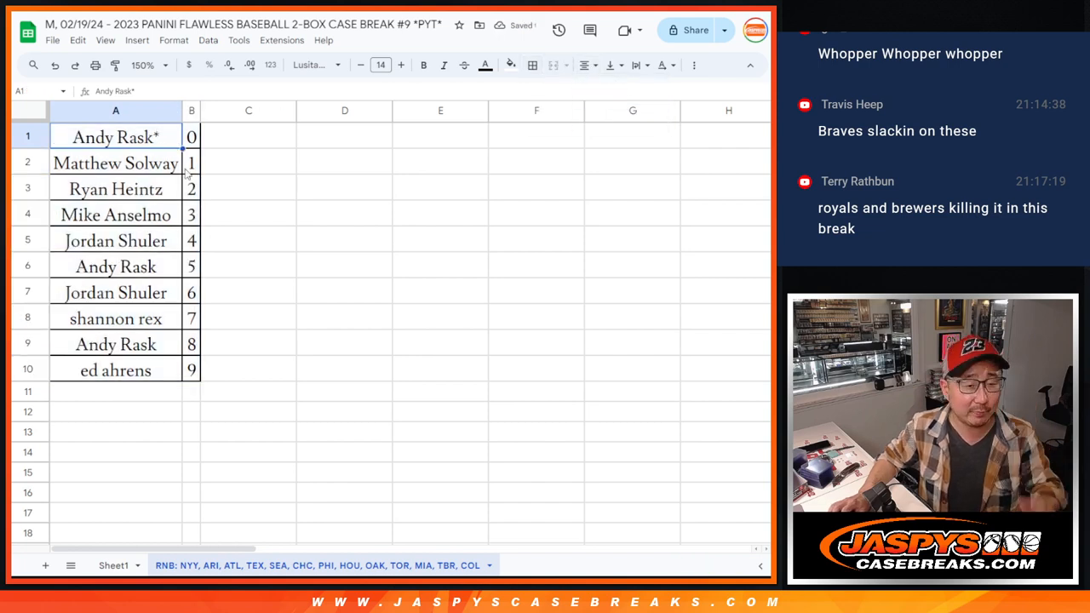
drag(115, 136, 115, 370)
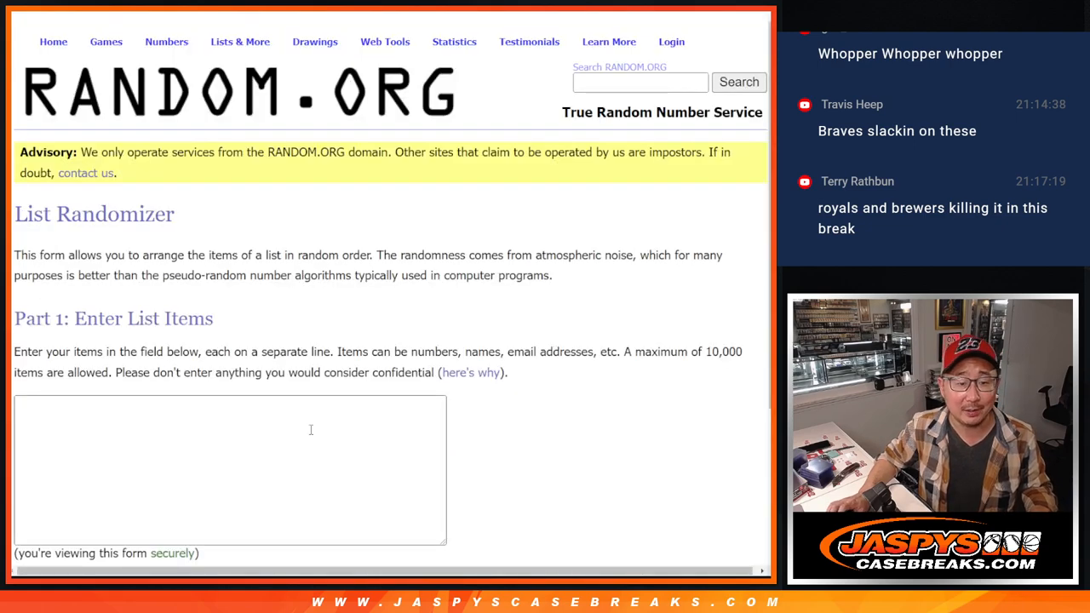
text(Andy Rask*)
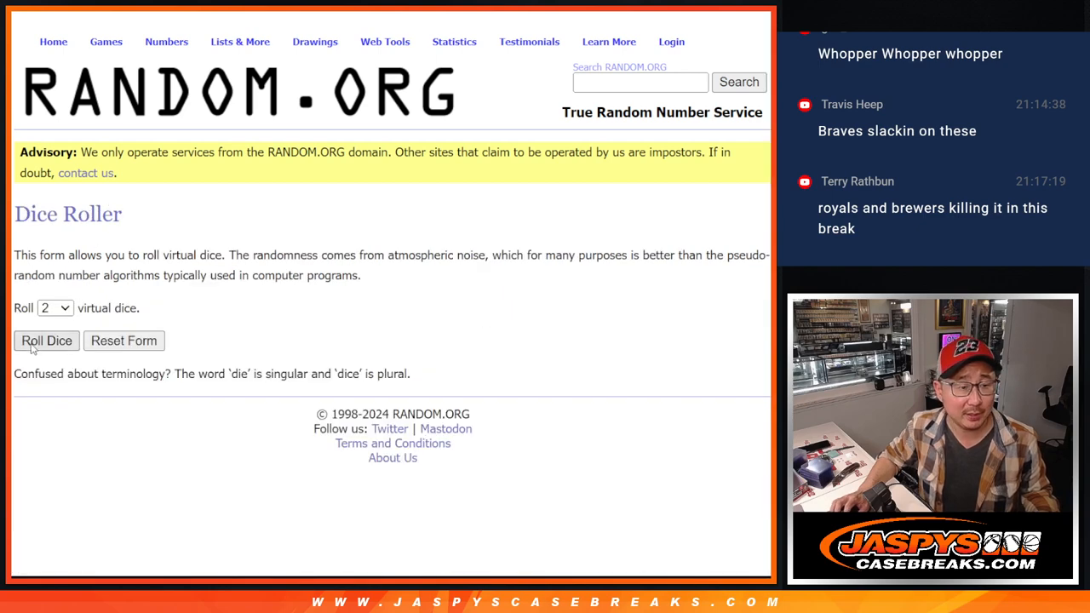
click(46, 341)
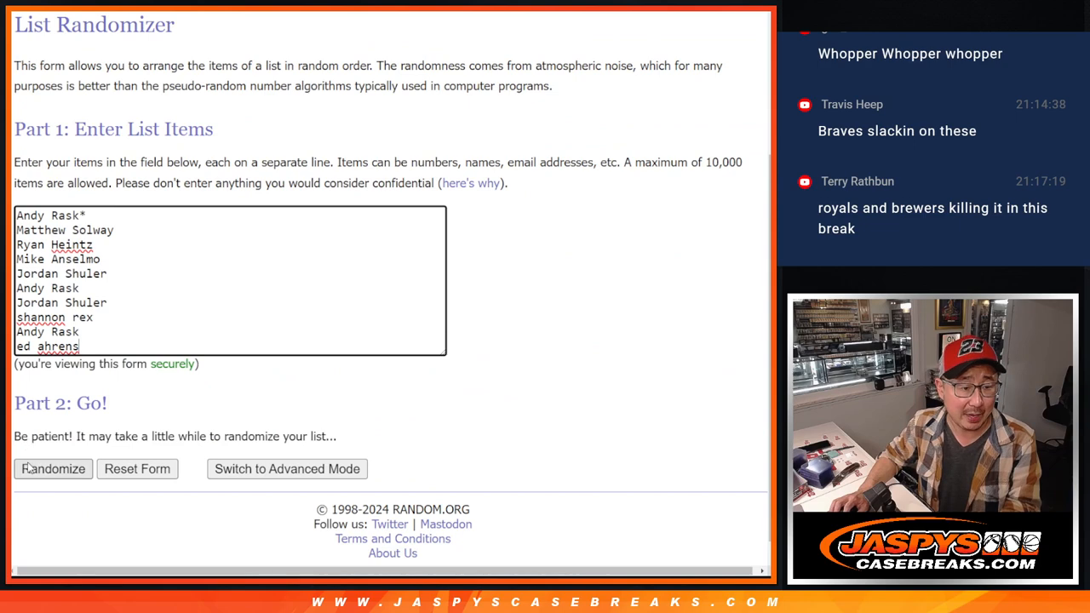
Randomize the ten number-ordered buyer names, then reshuffle them repeatedly with Again!
click(52, 469)
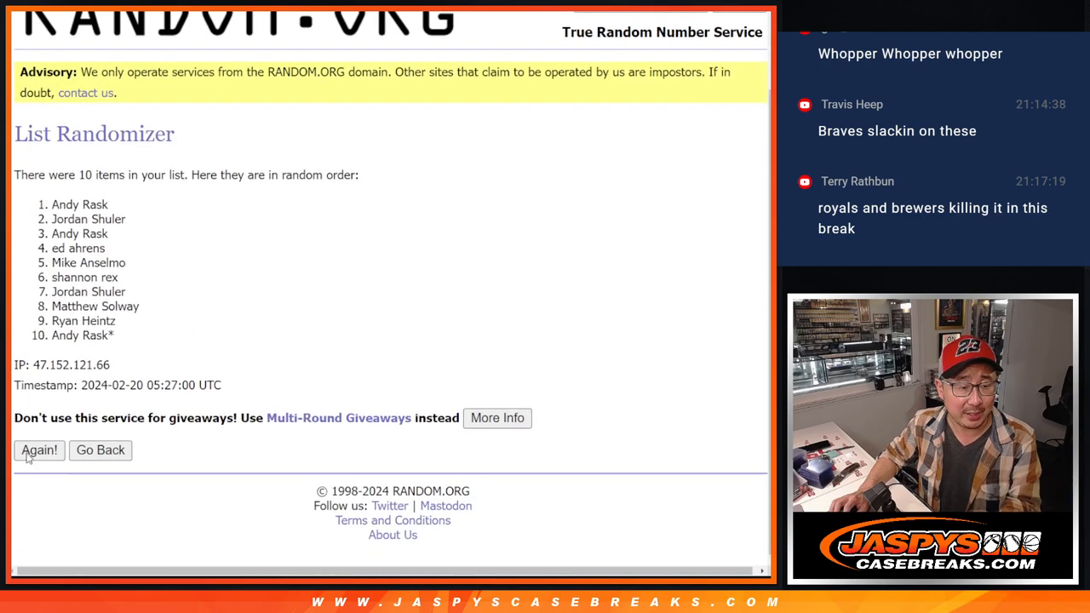
click(39, 450)
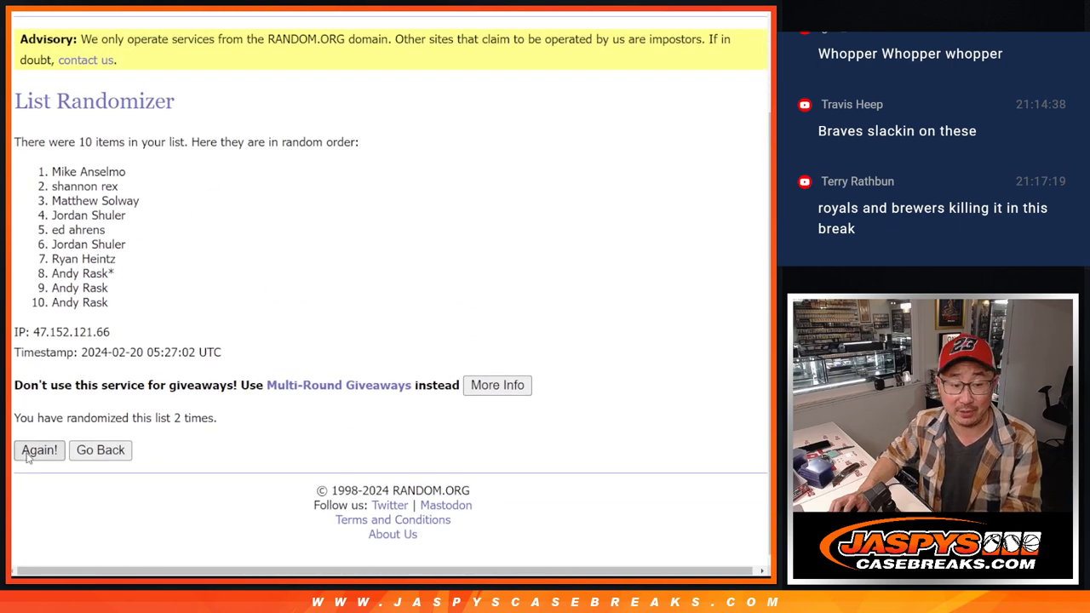
click(39, 450)
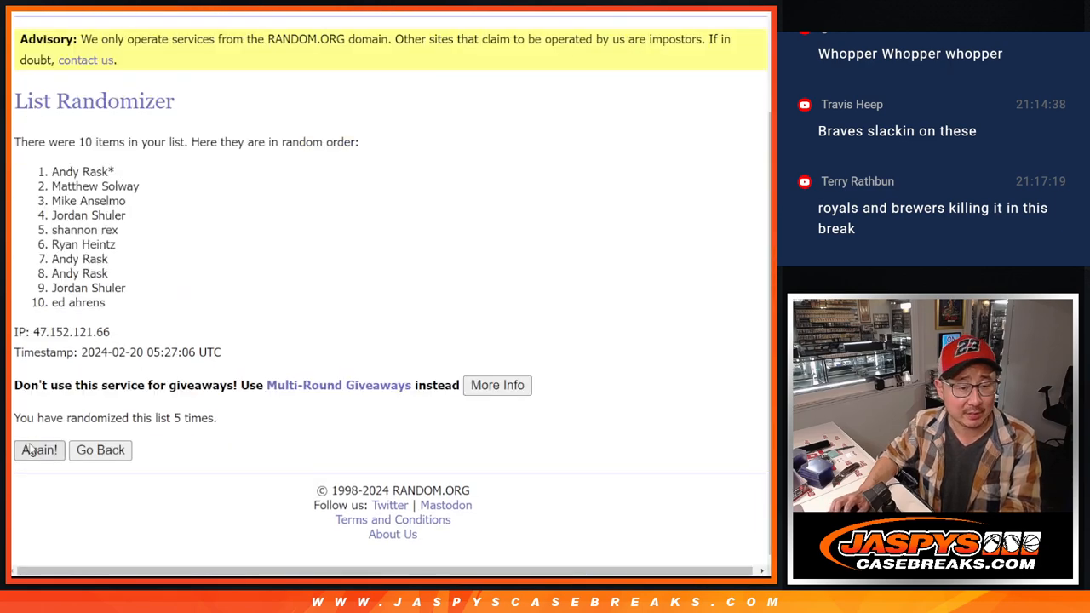
click(38, 449)
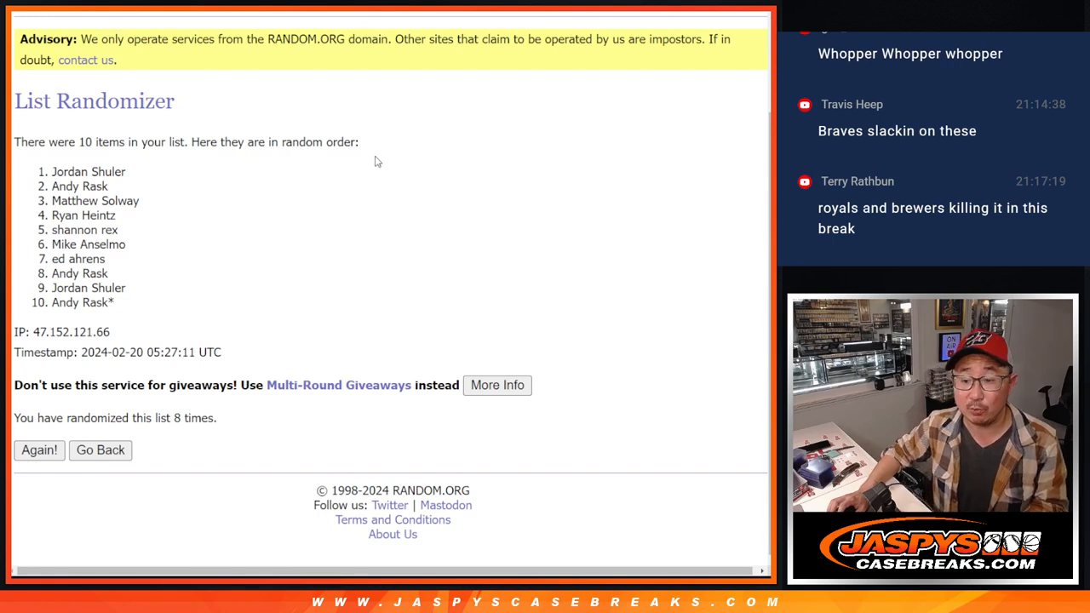
mouse_move(374, 161)
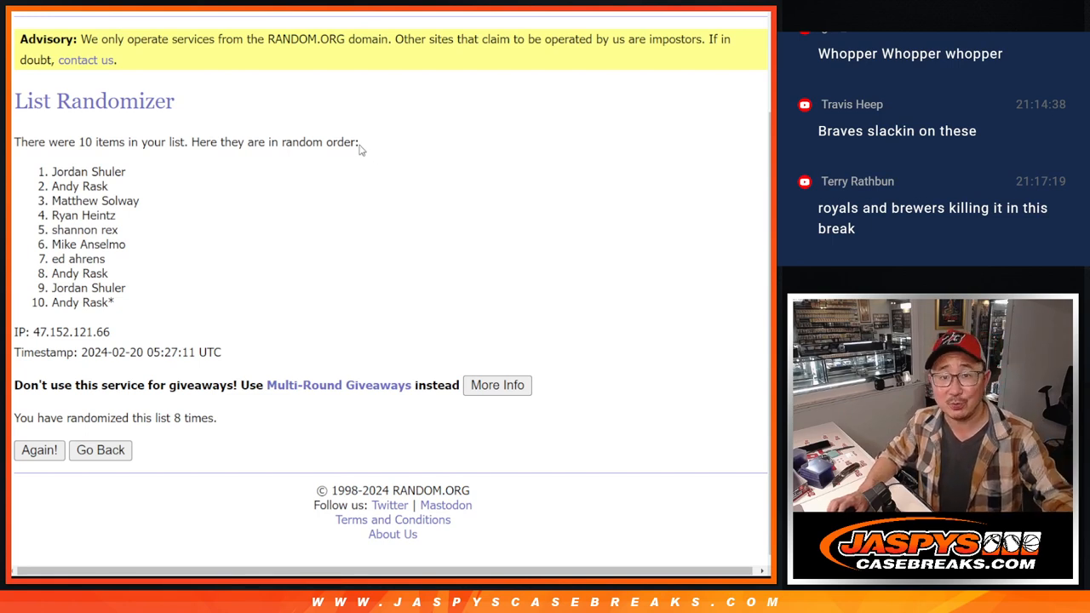